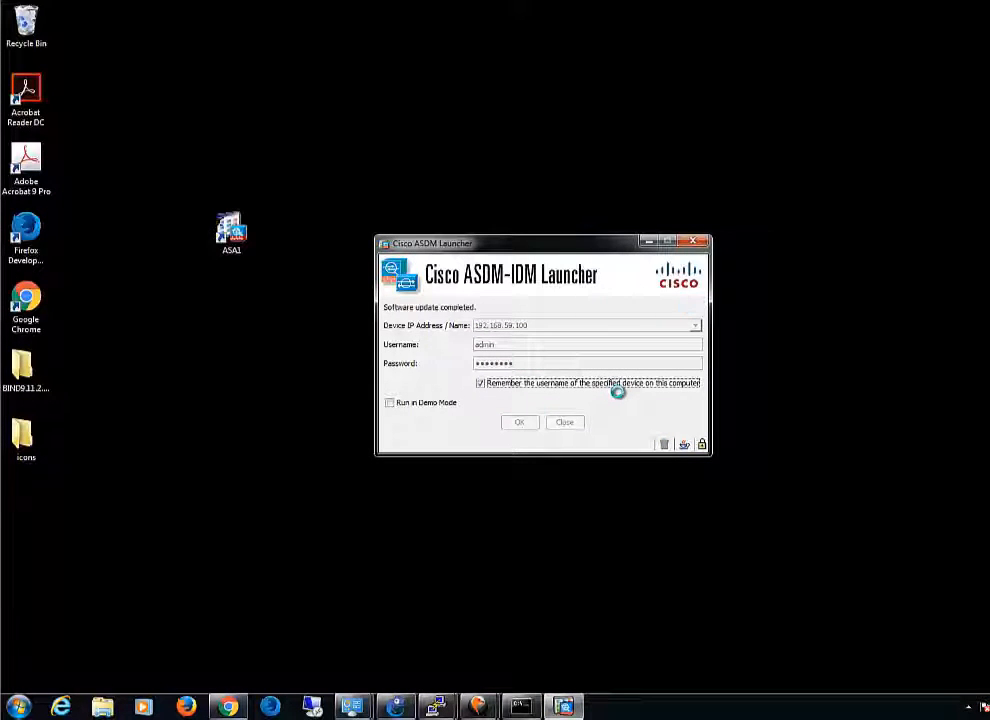
# - Log in to the ASA firewall so the ASDM home dashboard loads
pyautogui.click(520, 422)
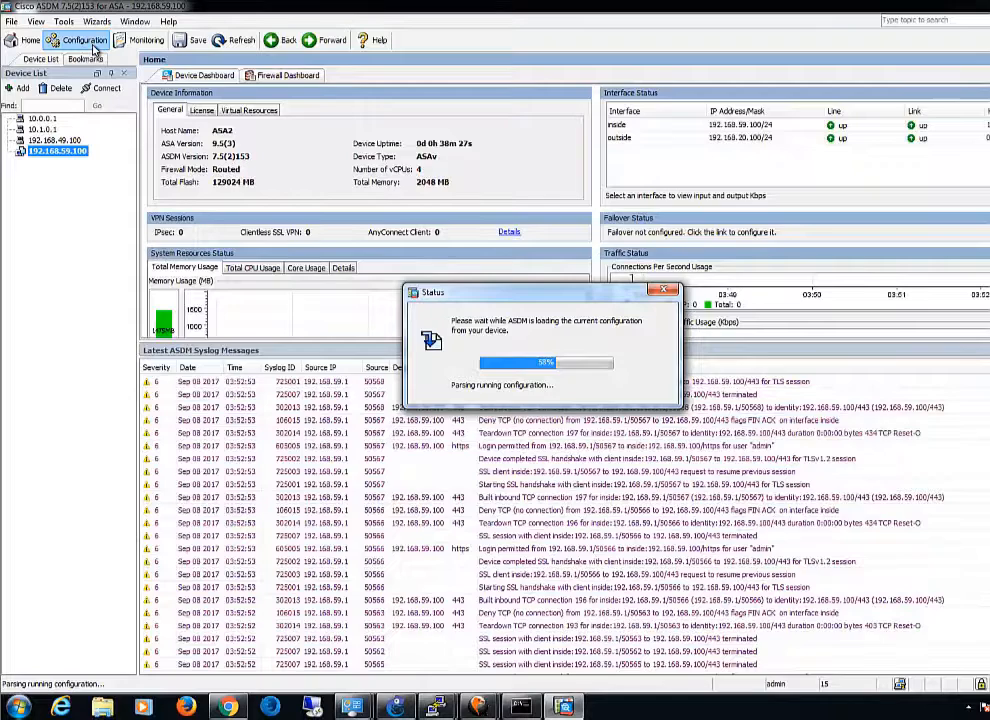
# - Go to Identity Certificates under Certificate Management and start a new certificate signing request
pyautogui.click(84, 40)
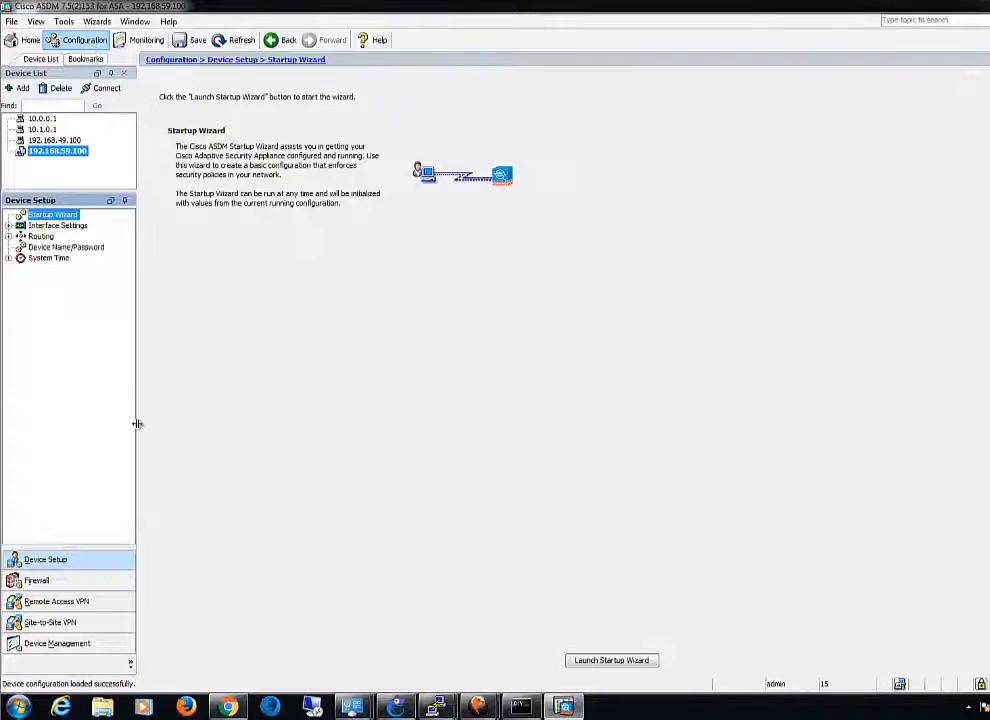
pyautogui.click(56, 644)
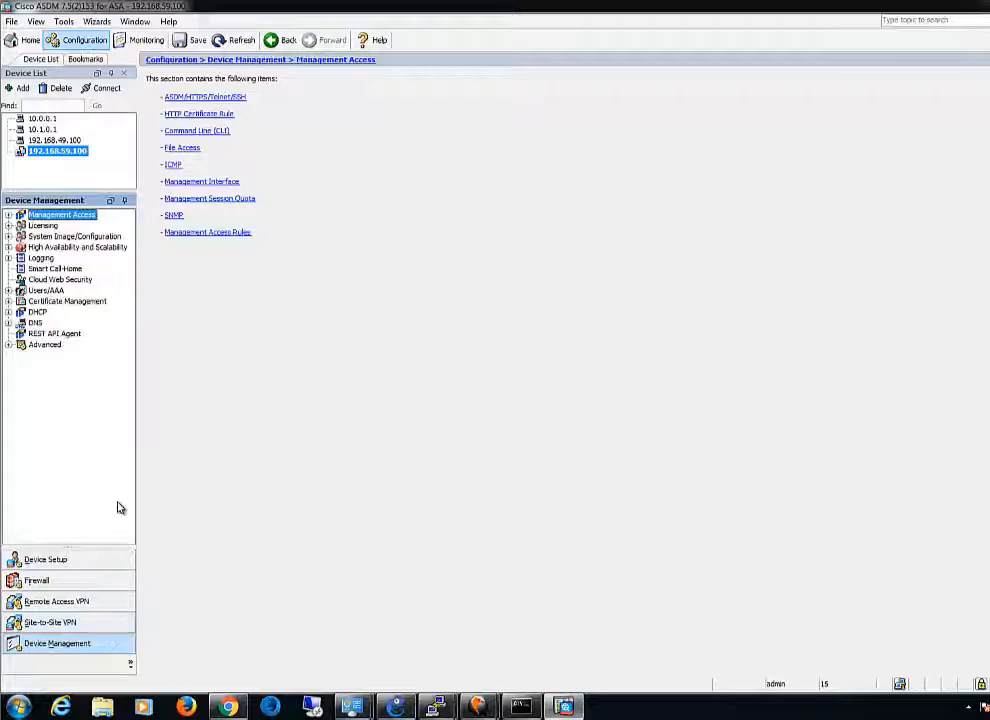
pyautogui.click(68, 300)
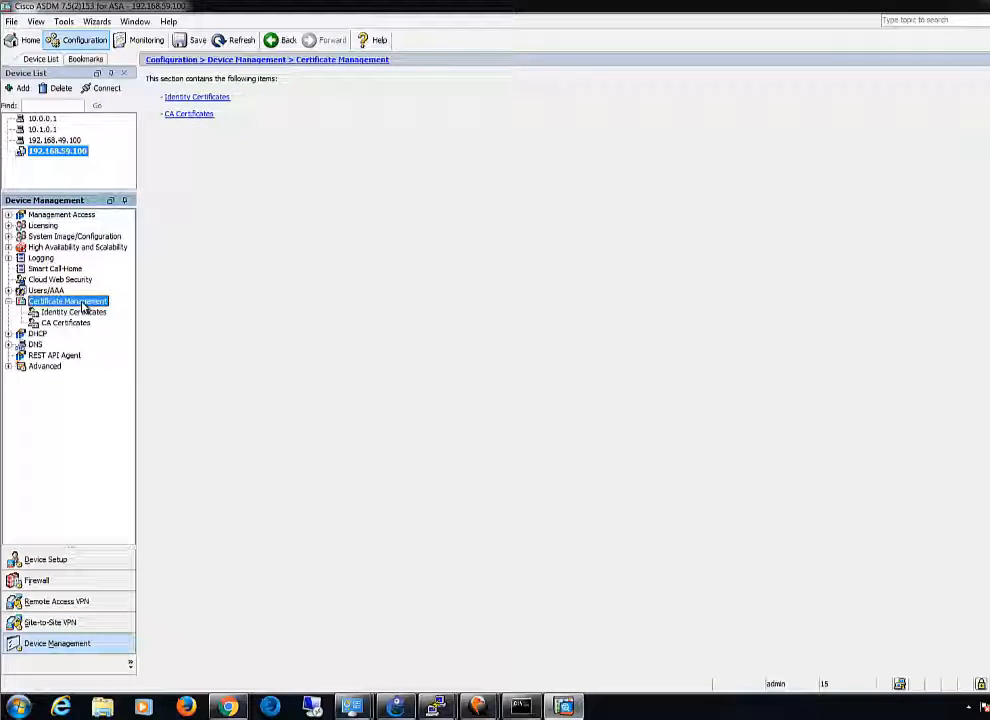
pyautogui.click(72, 312)
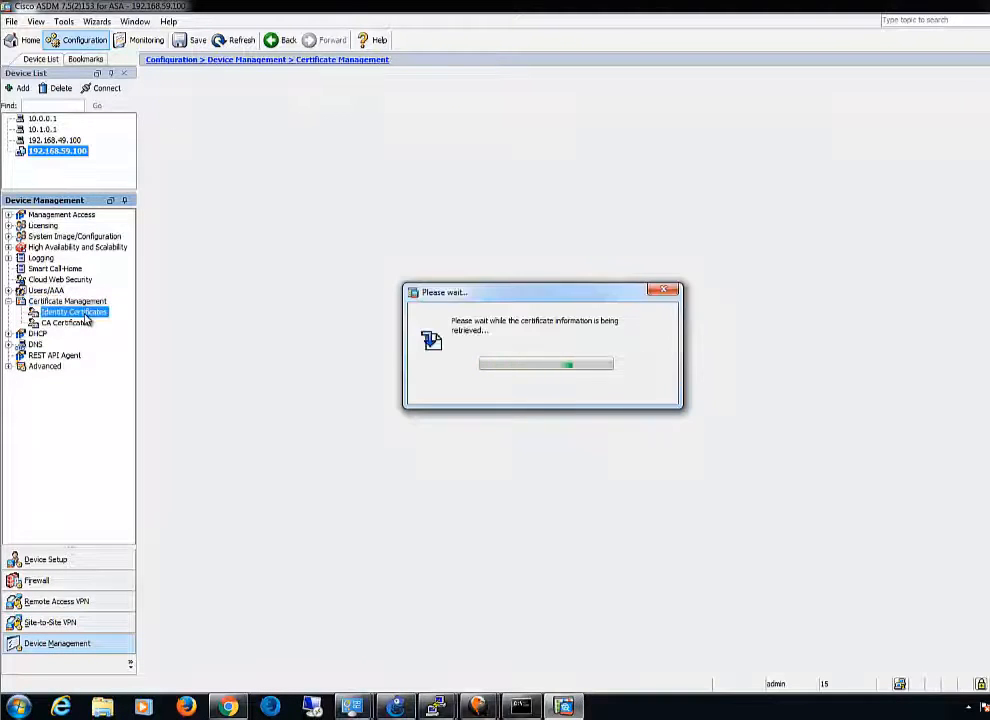
pyautogui.click(72, 312)
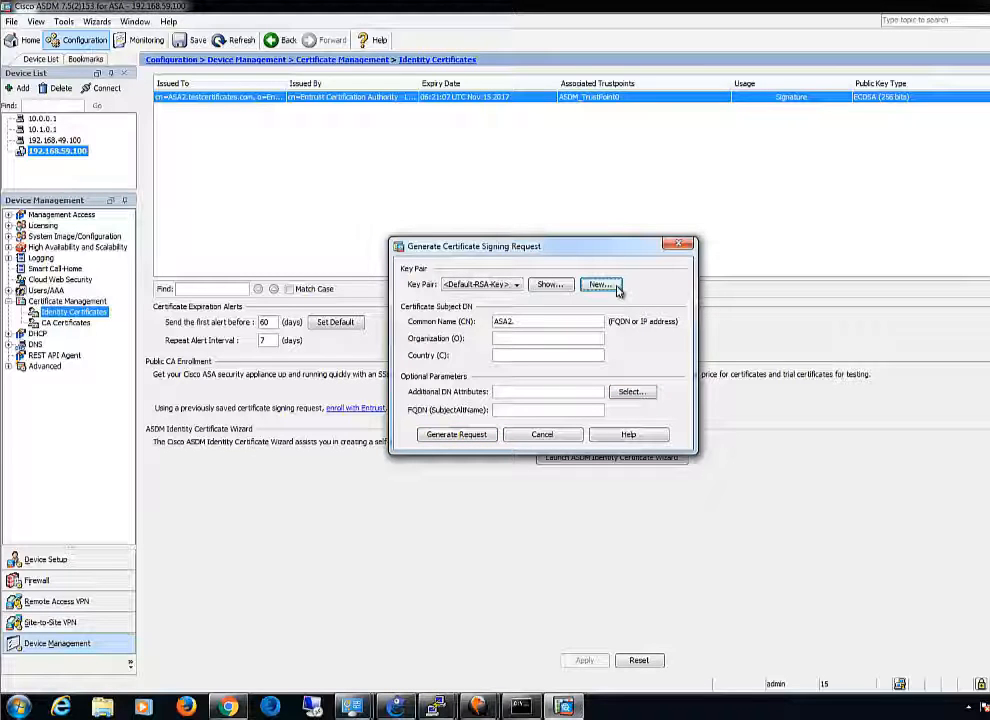
# - Generate a new RSA 2048-bit key pair named 'mykey' for the request
pyautogui.click(600, 284)
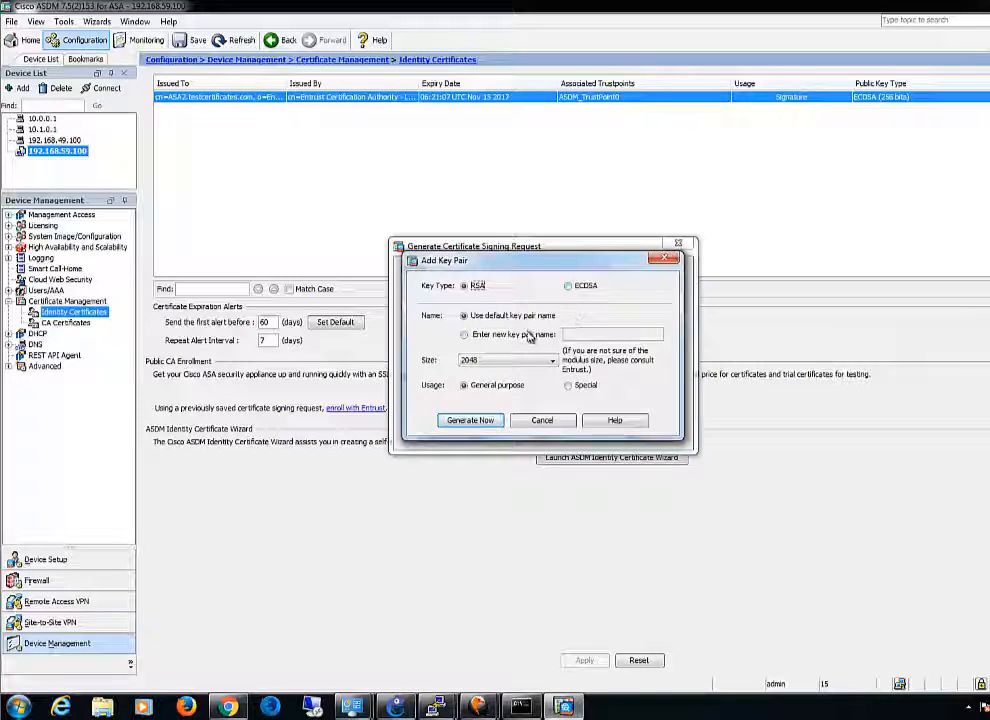
pyautogui.click(464, 334)
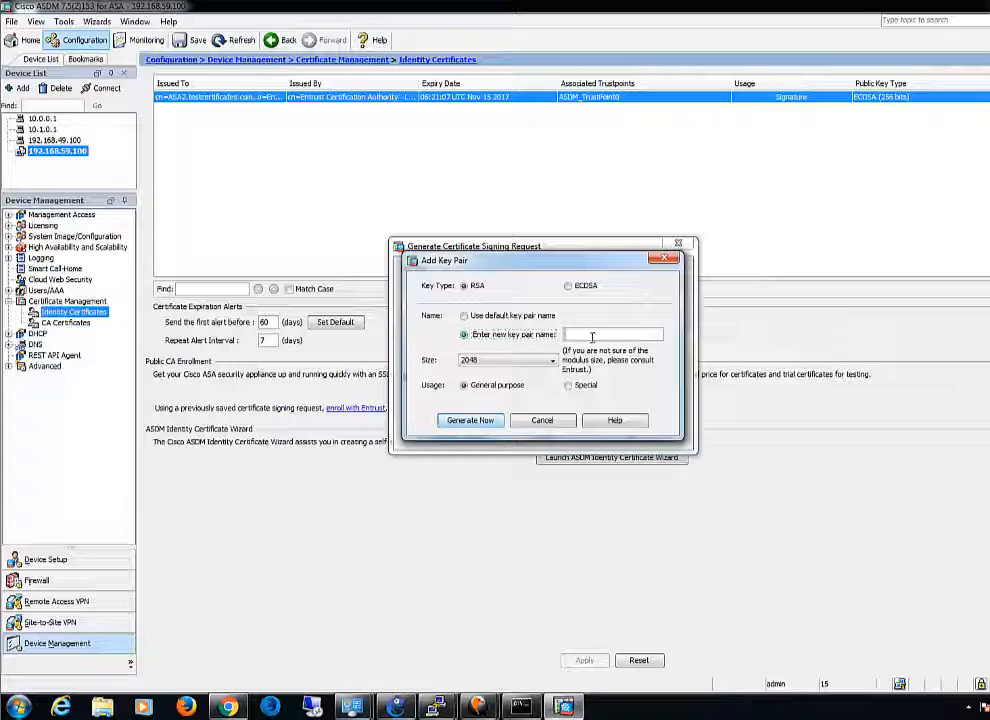
pyautogui.write('mykey')
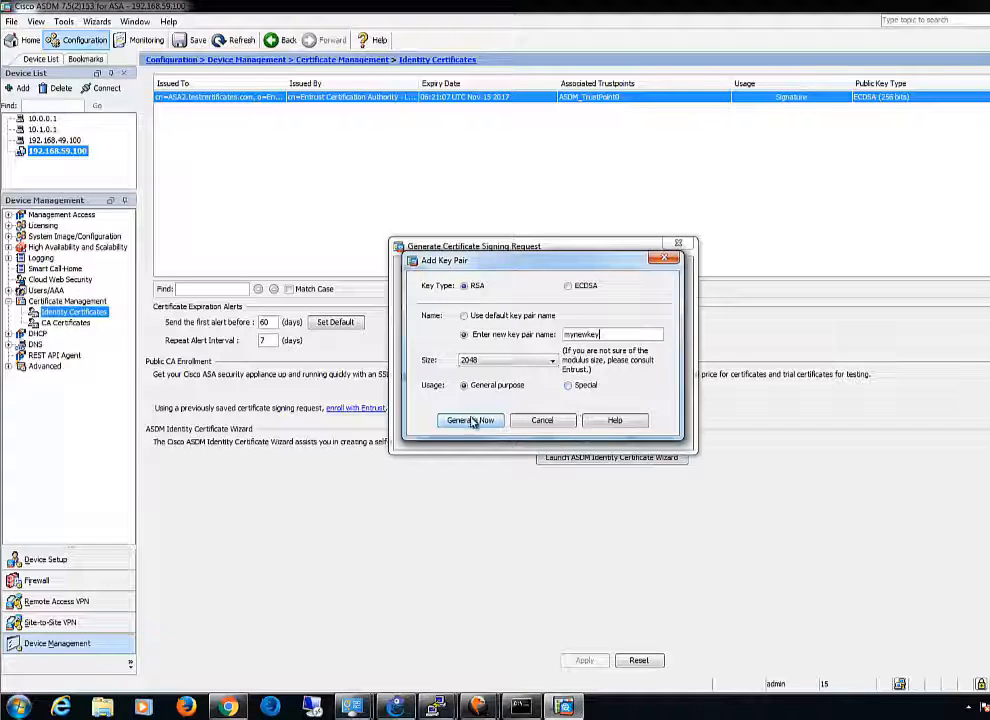
pyautogui.click(470, 420)
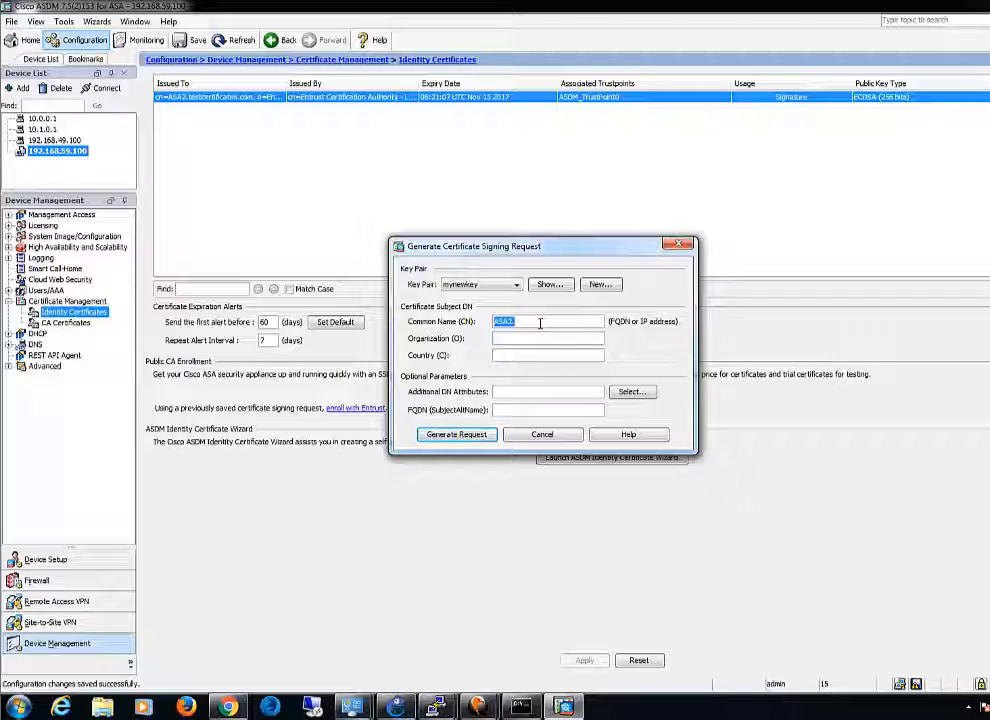
# - Generate the request with common name asa.le, organization Entrust Datacard, country CA and FQDN asa
pyautogui.write('asa.le')
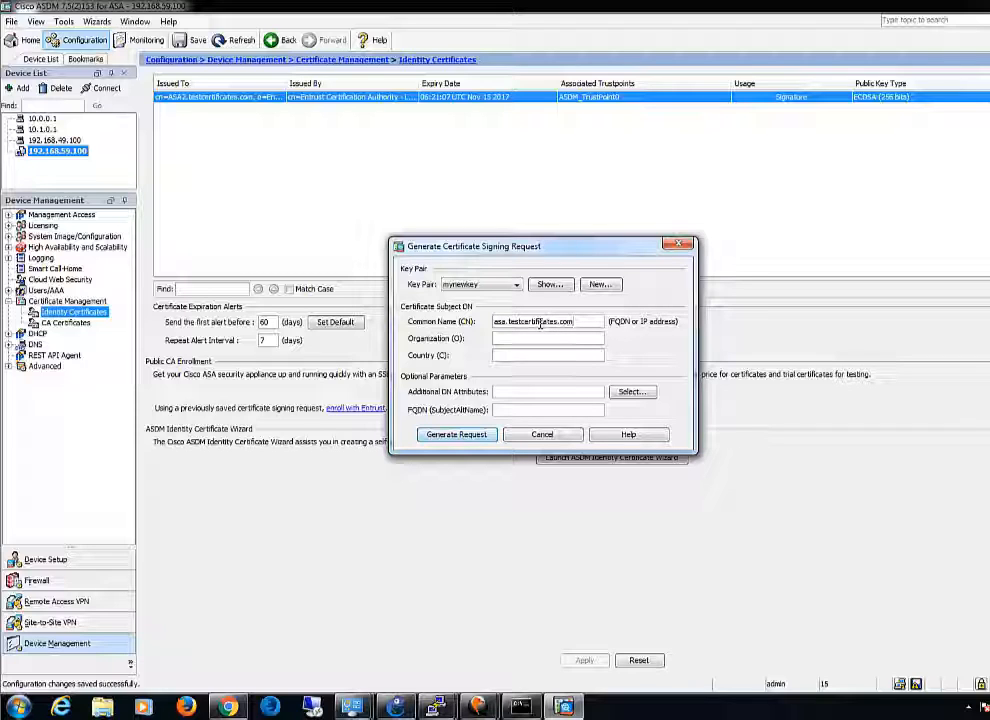
pyautogui.click(548, 338)
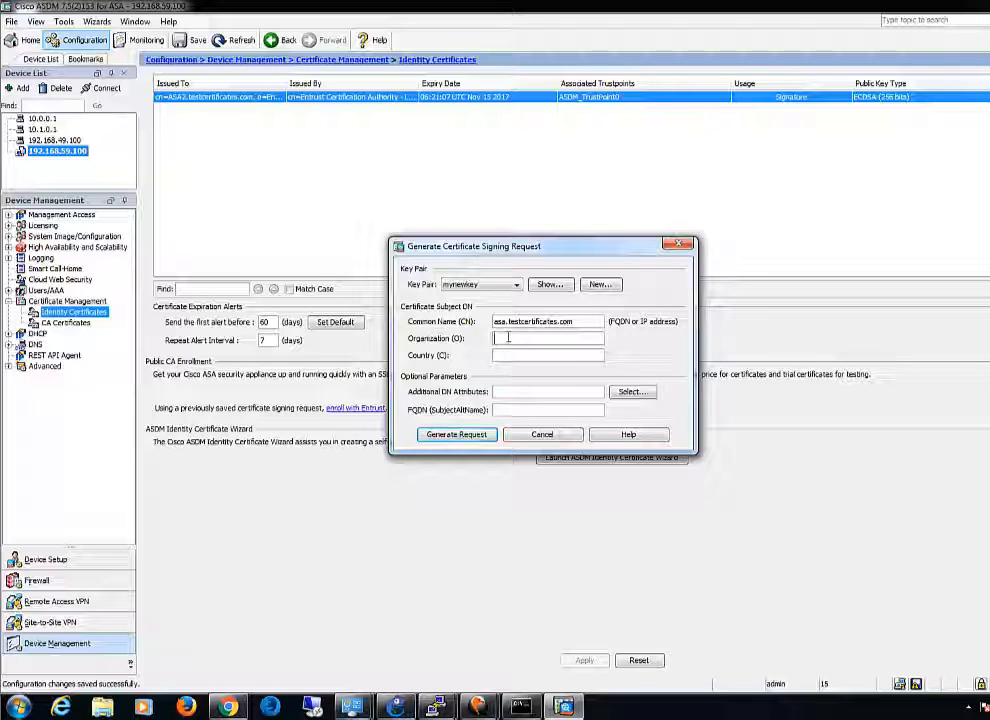
pyautogui.write('Entrust Datacard')
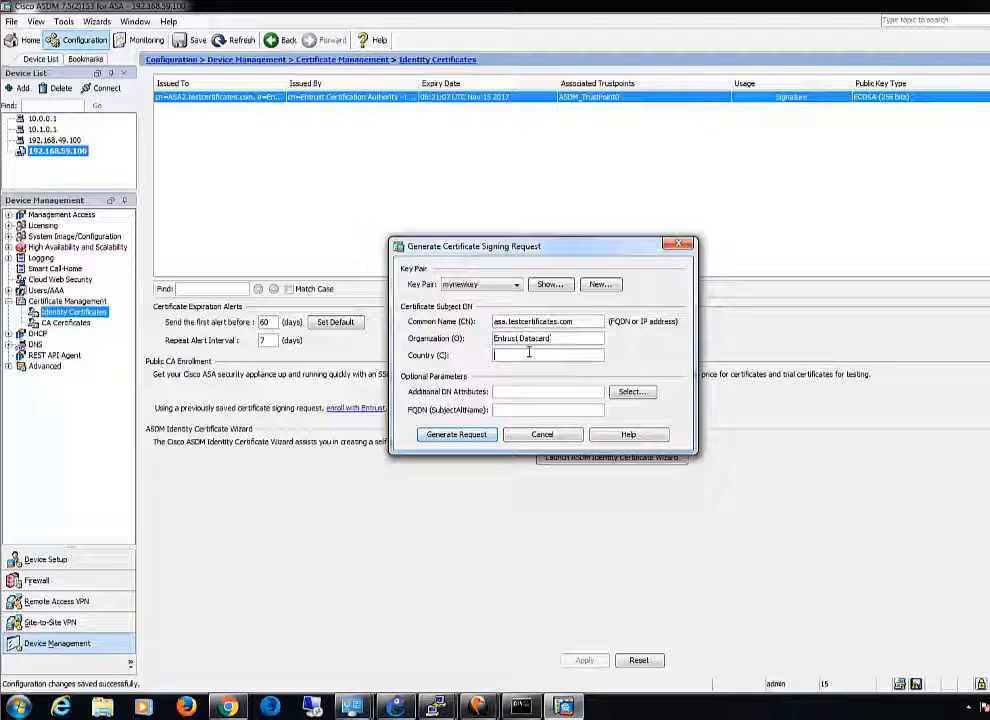
pyautogui.write('C')
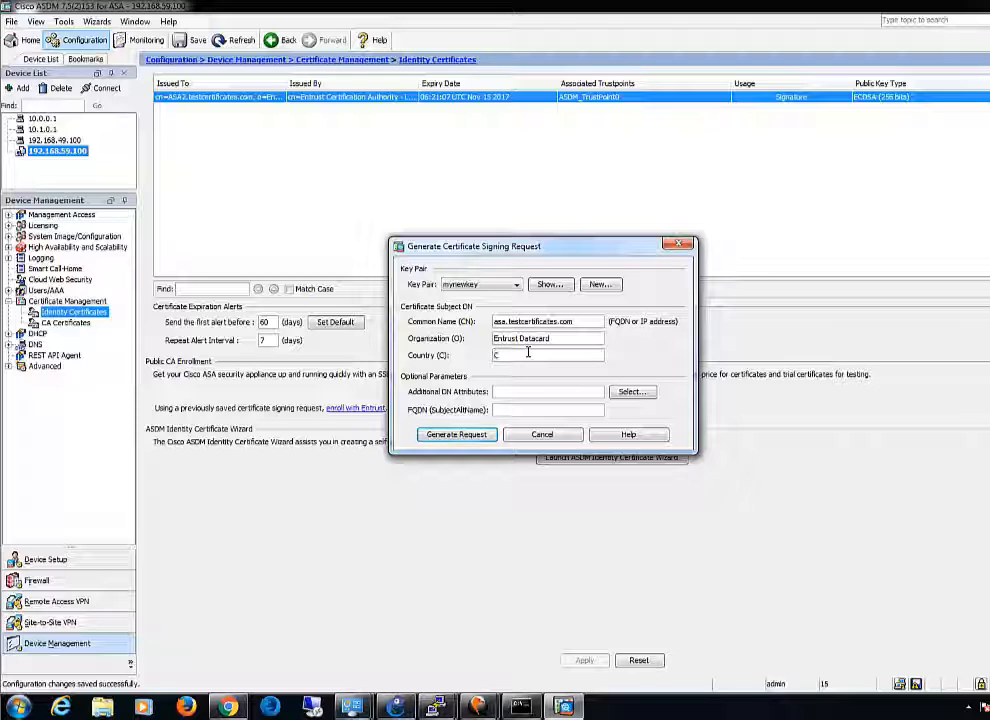
pyautogui.write('A')
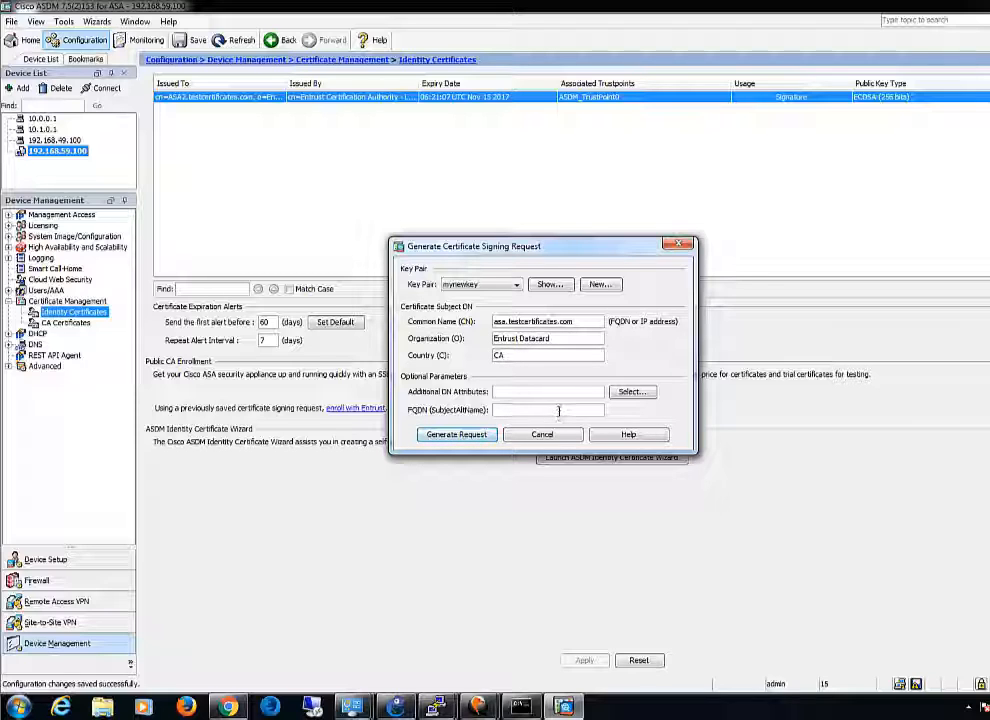
pyautogui.write('asa.testcertificates.com')
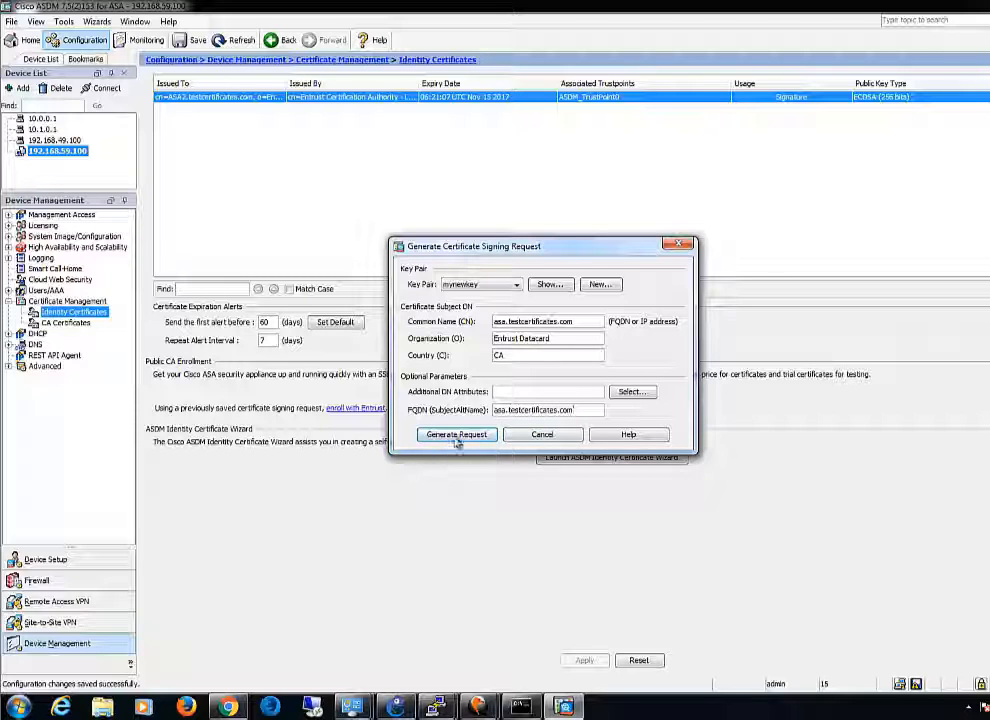
pyautogui.click(456, 434)
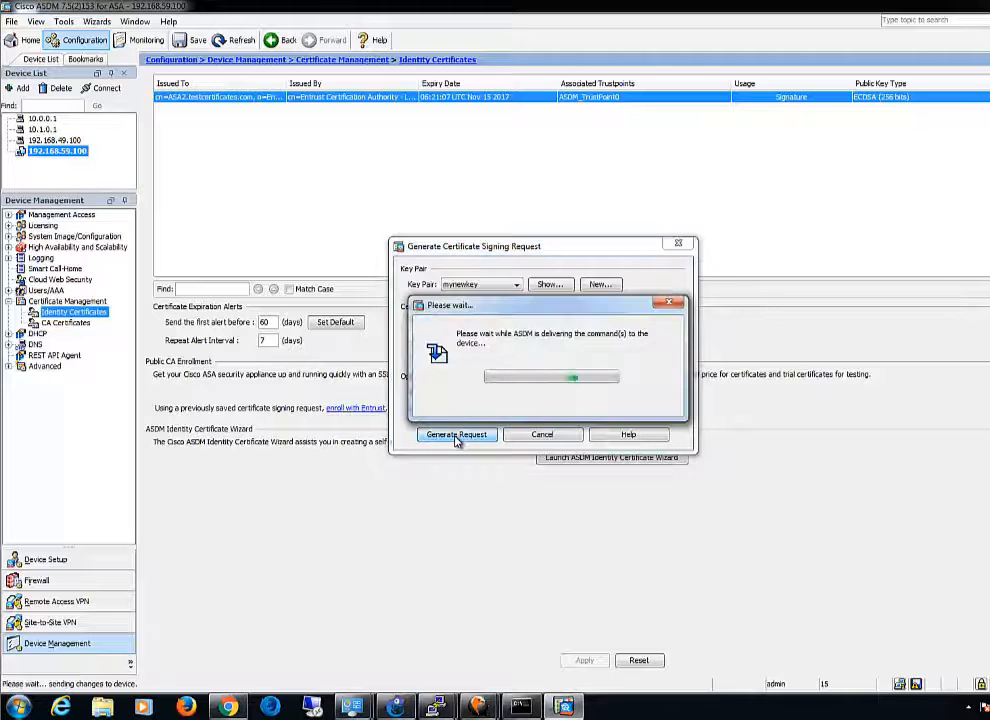
pyautogui.click(456, 434)
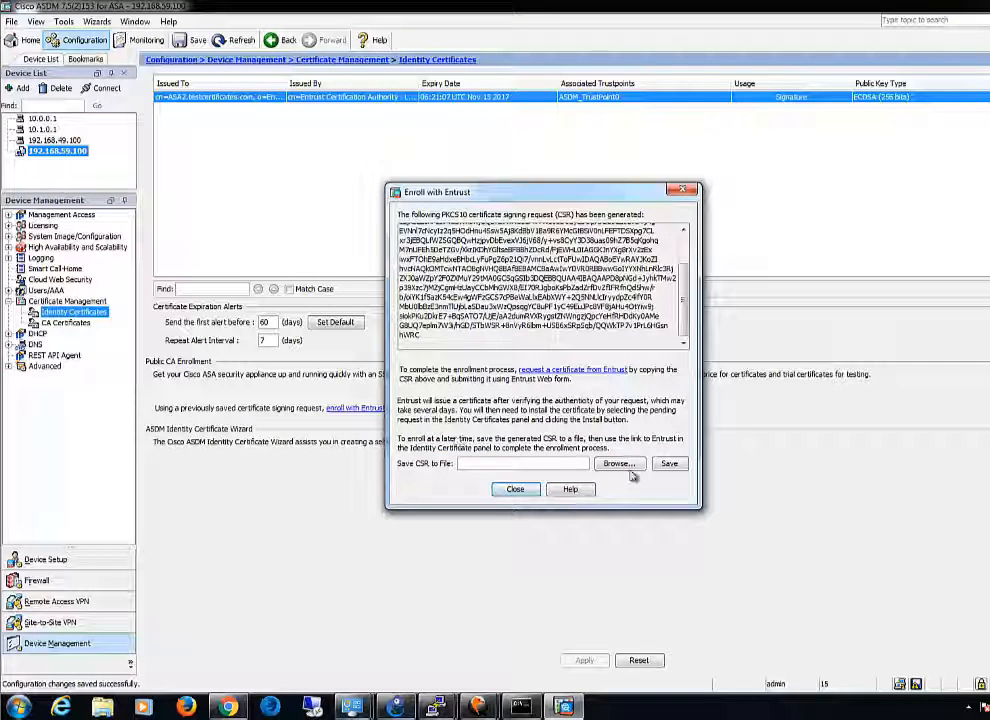
# - Save the request text to a csr file on the Desktop and close the enrollment window
pyautogui.click(620, 464)
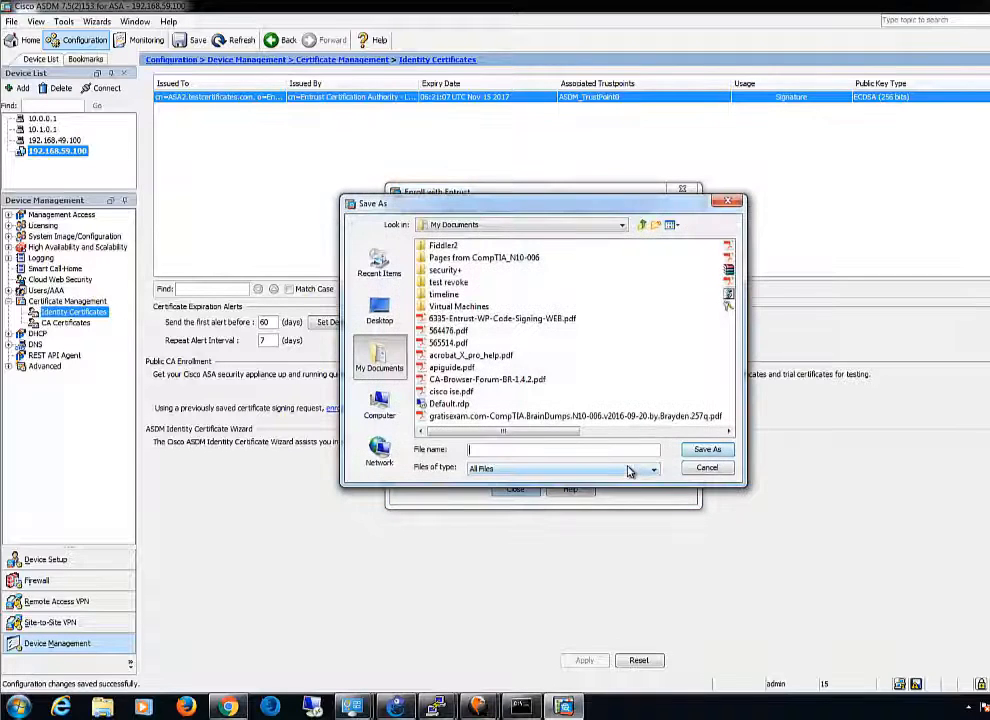
pyautogui.click(380, 310)
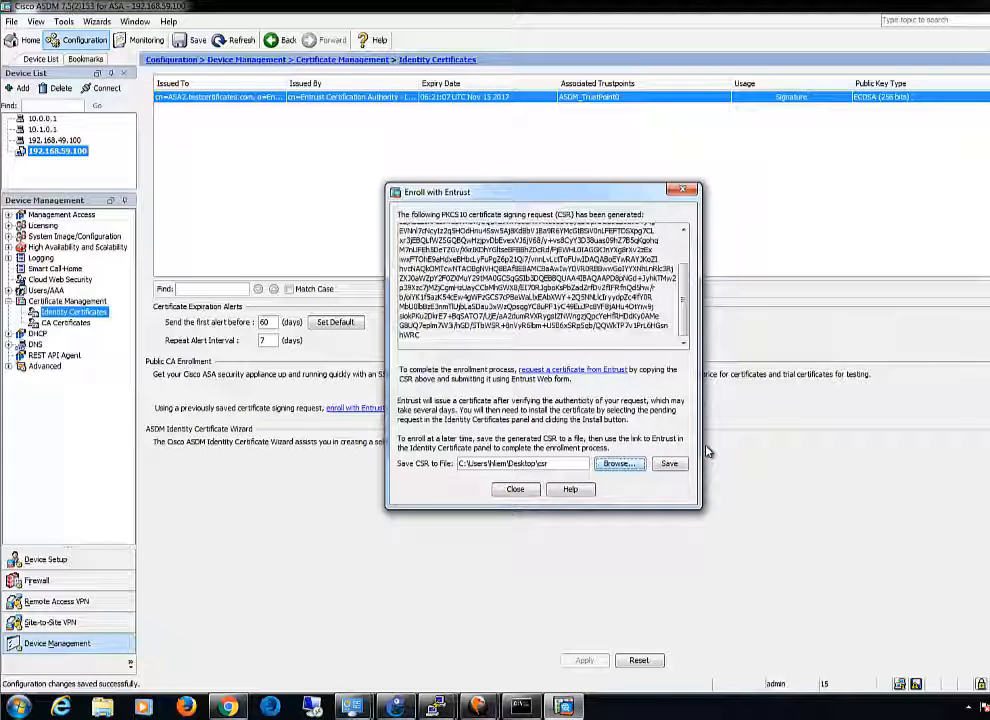
pyautogui.click(670, 464)
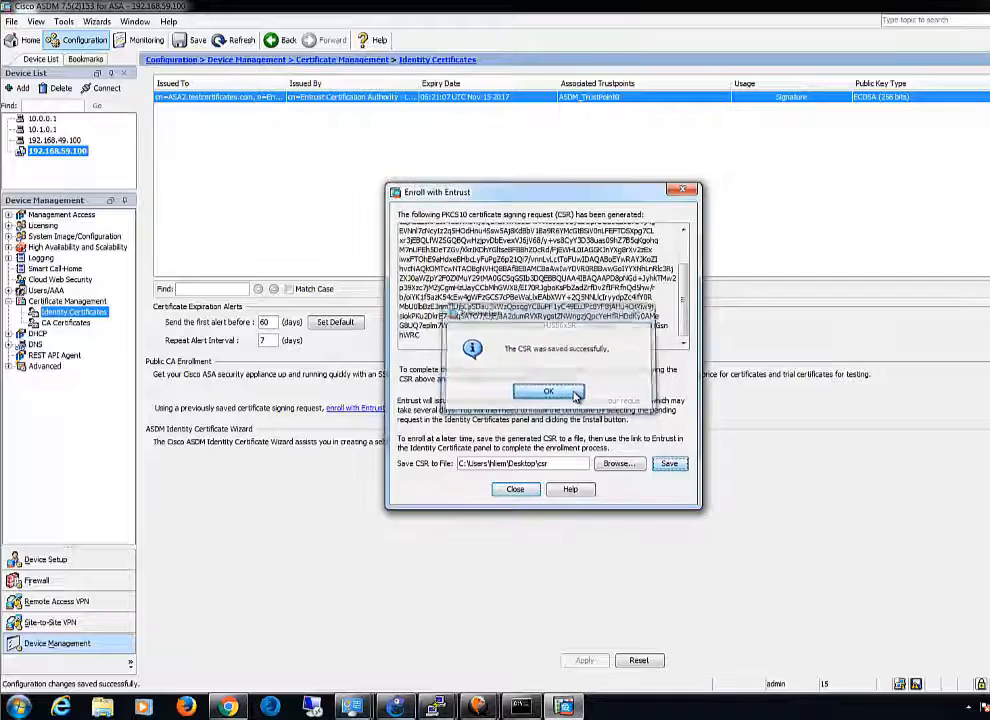
pyautogui.click(548, 390)
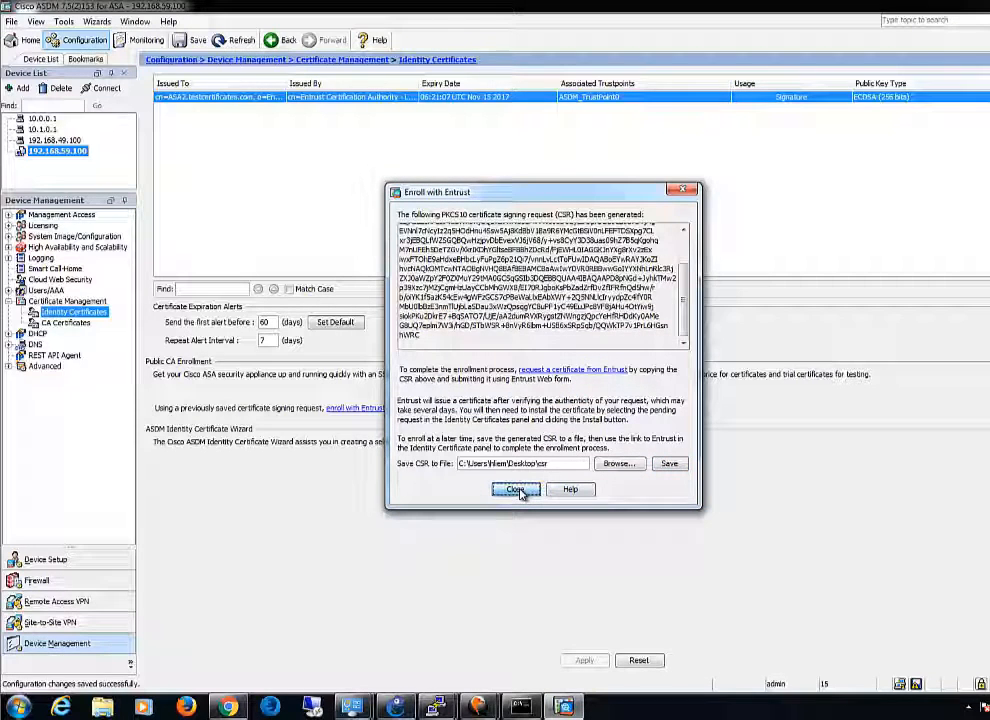
pyautogui.click(516, 488)
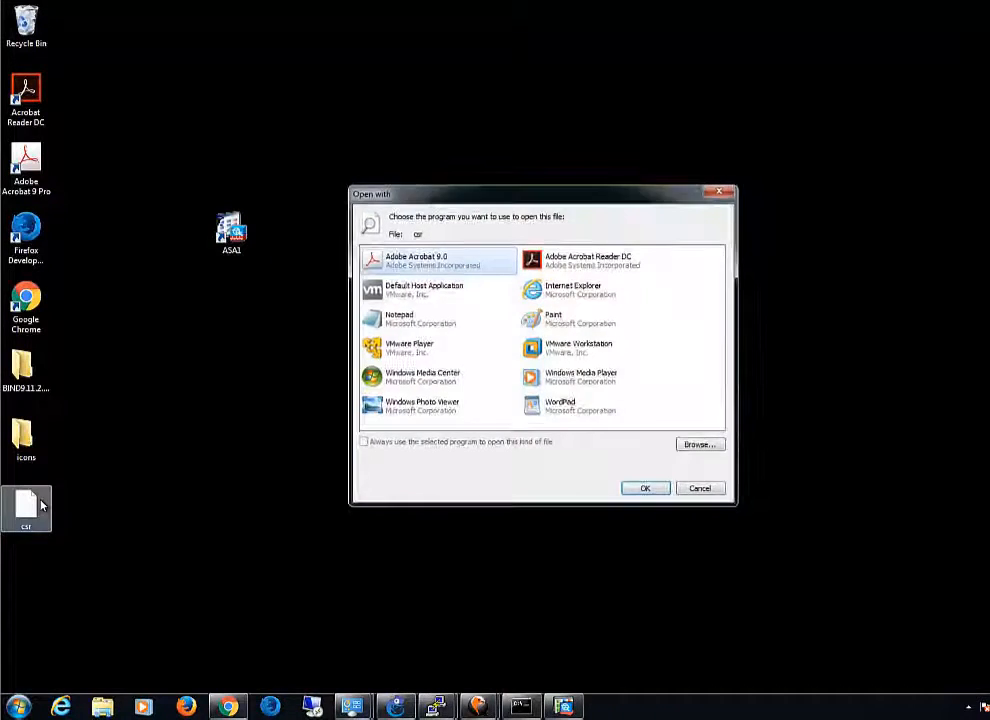
# - Choose Notepad to view the saved request file's encoded text
pyautogui.click(420, 318)
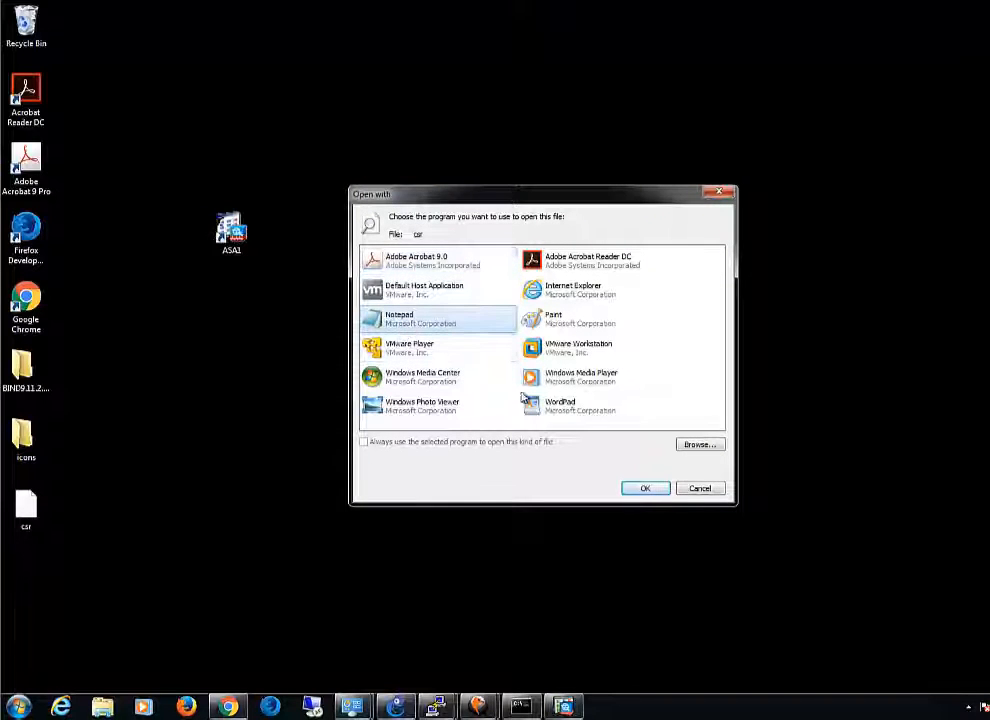
pyautogui.click(644, 488)
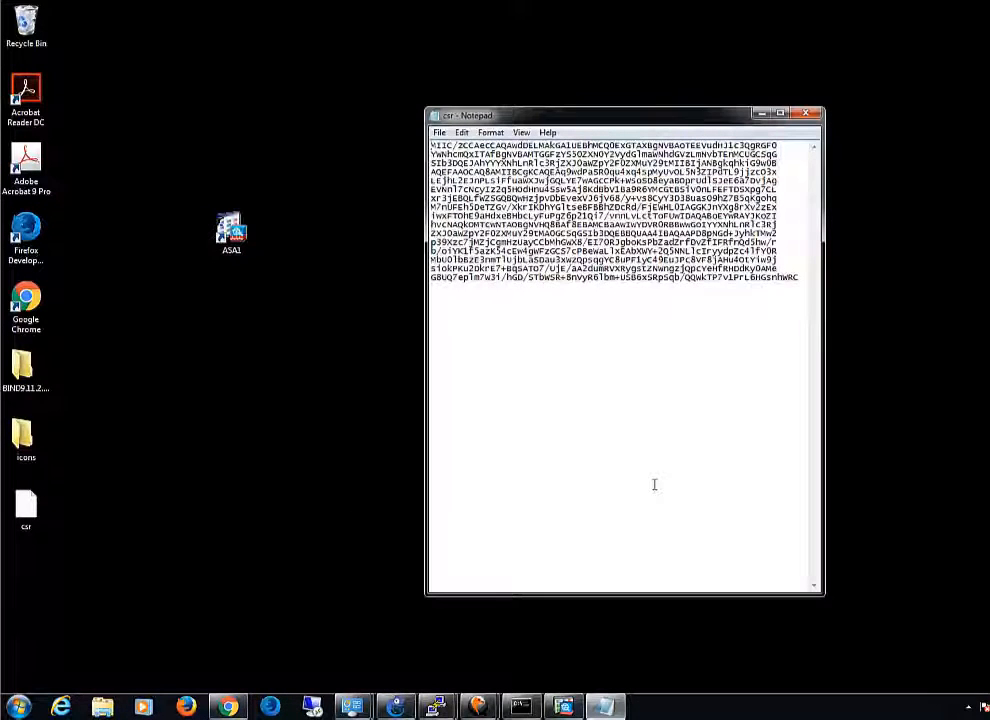